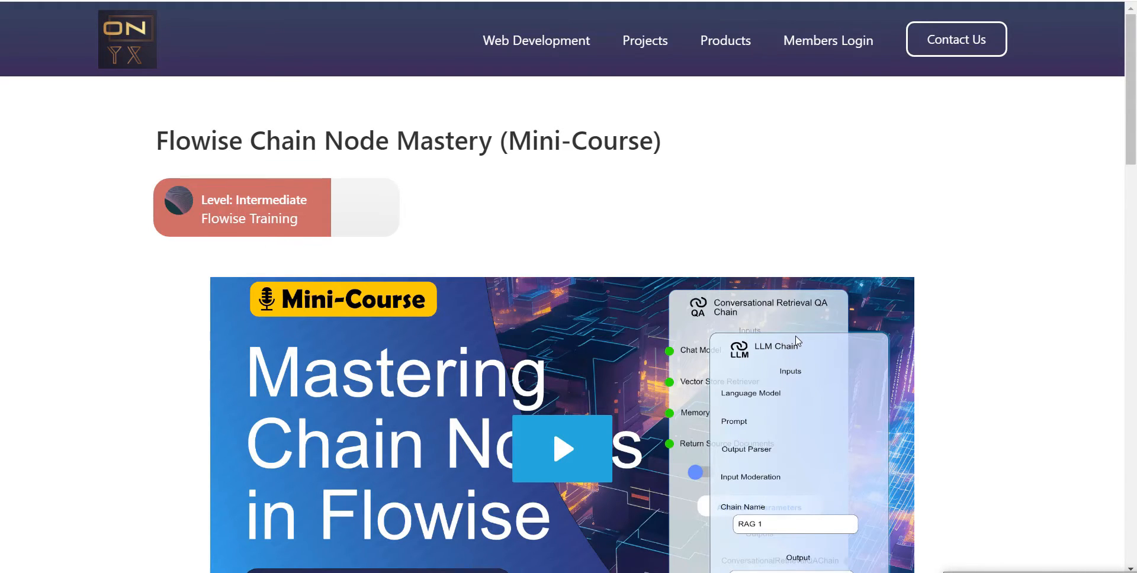
- Scroll through the Character Creator chatflow's three prompt-template and LLM chain stages
{"action": "scroll", "scroll_direction": "down", "scroll_amount": 3}
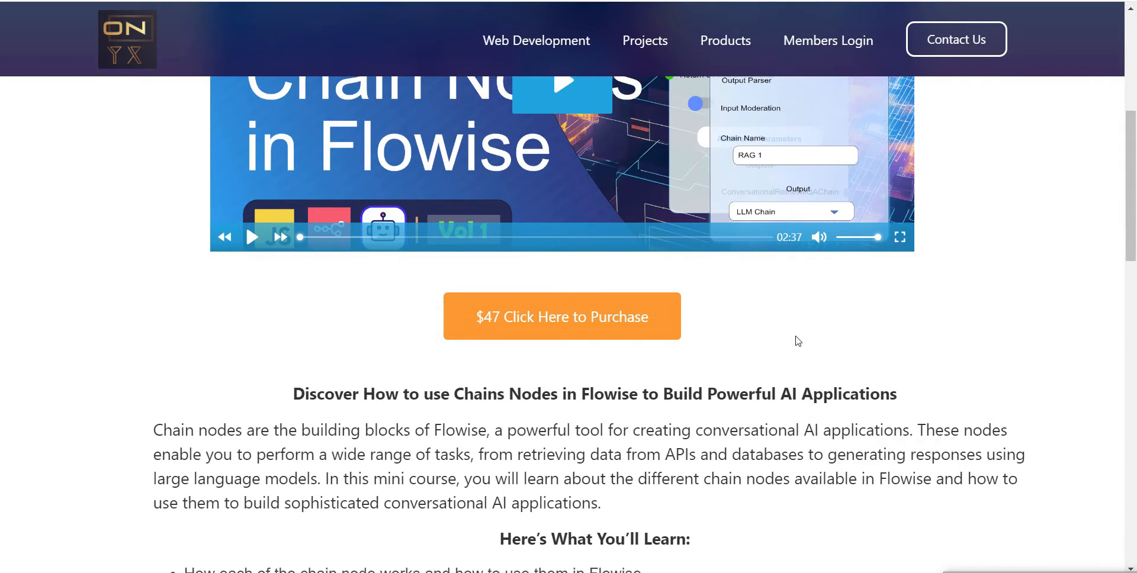
{"action": "scroll", "scroll_direction": "down", "scroll_amount": 3}
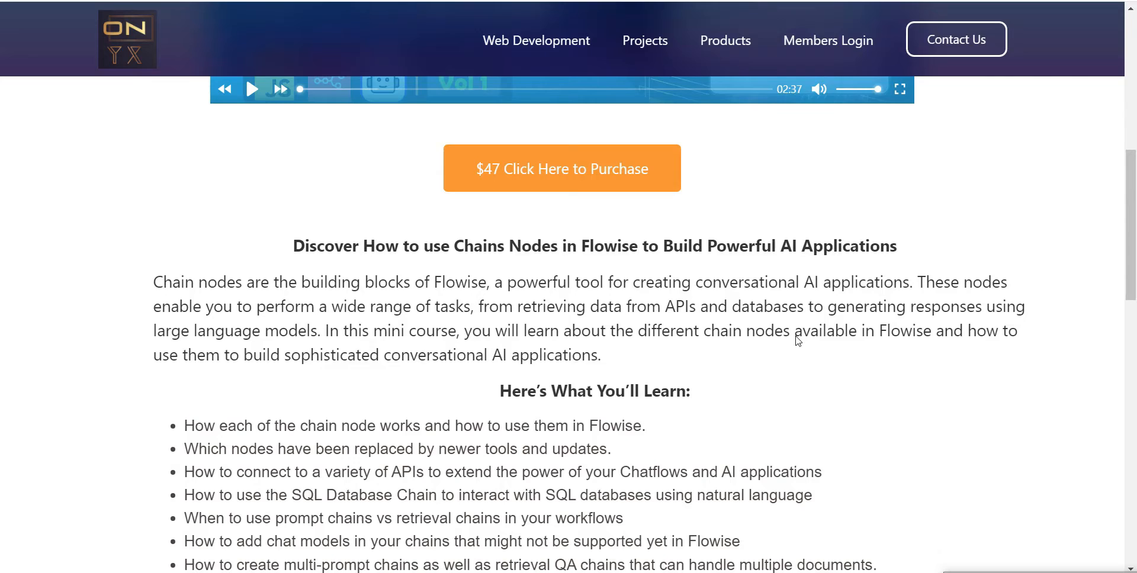
{"action": "scroll", "scroll_direction": "down", "scroll_amount": 3}
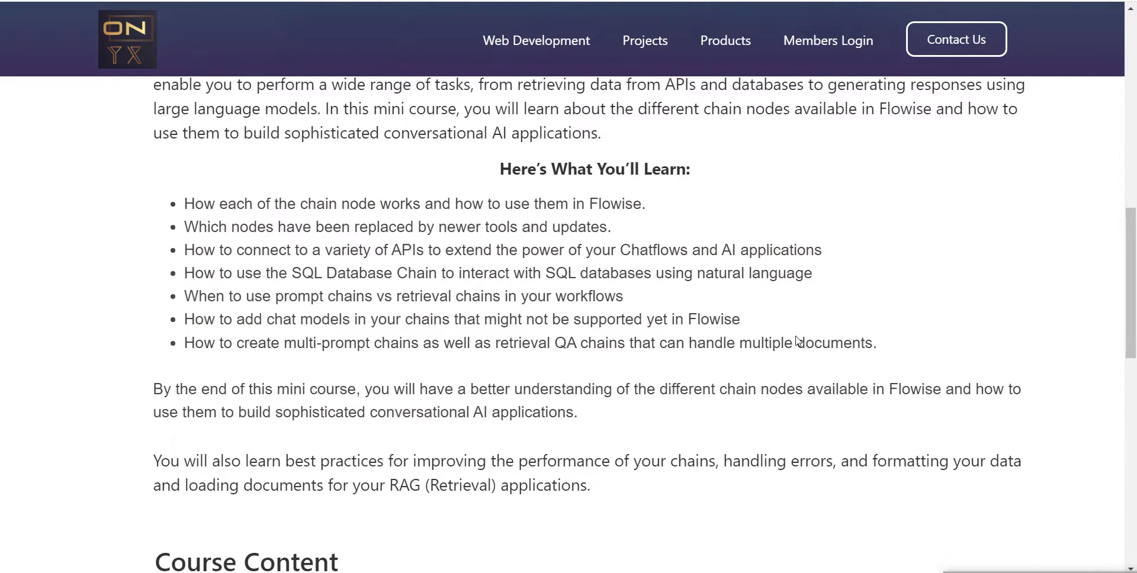
{"action": "scroll", "scroll_direction": "down", "scroll_amount": 3}
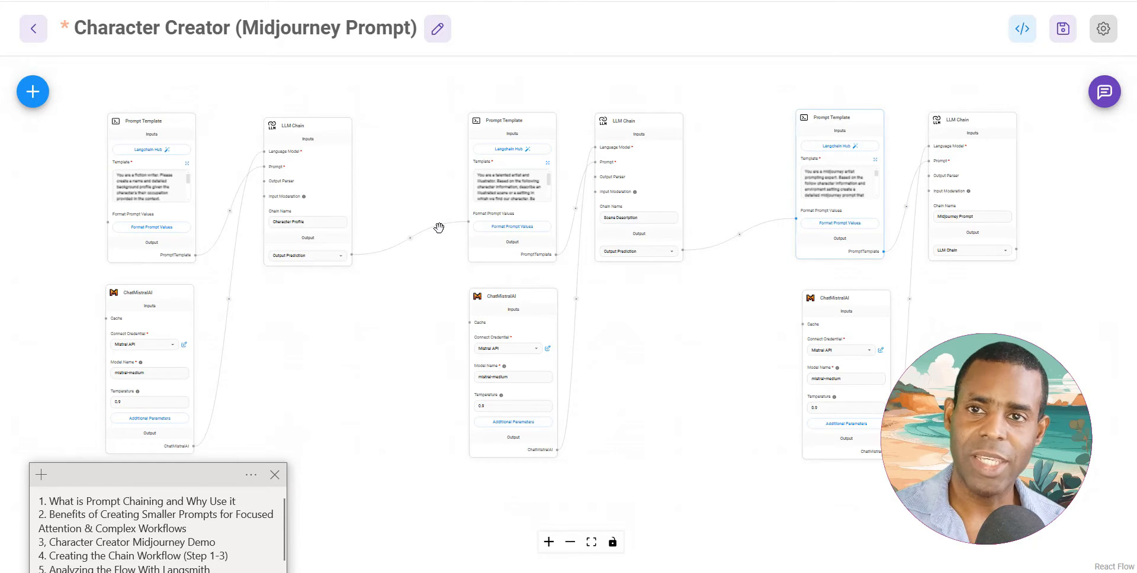
{"action": "mouse_move", "coordinate": [472, 64]}
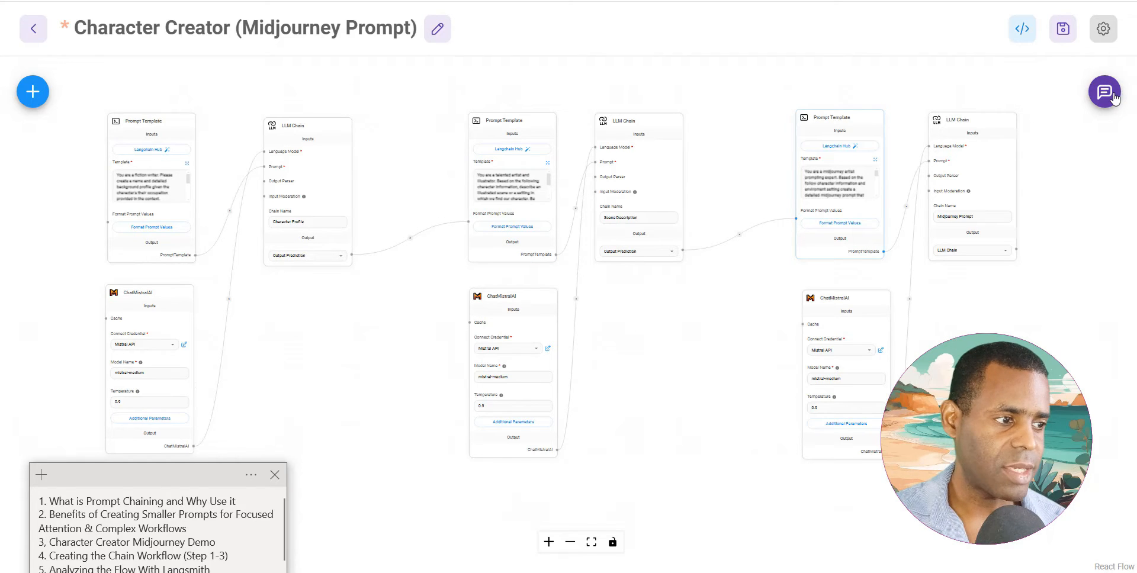
- Open the chat full-size and scroll through earlier character and Midjourney prompt responses
{"action": "left_click", "coordinate": [1103, 91]}
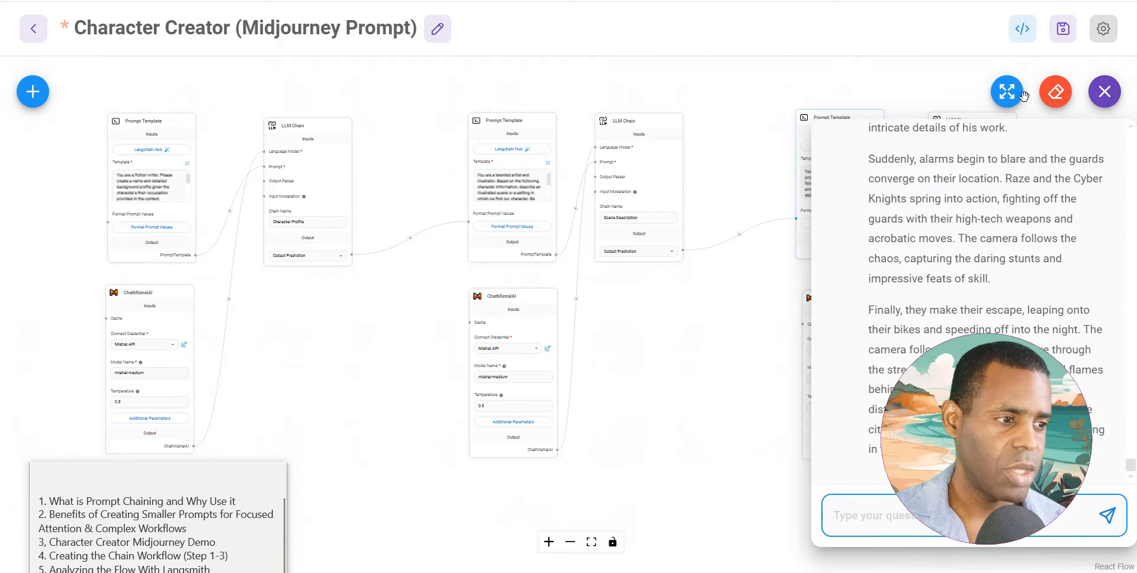
{"action": "left_click", "coordinate": [1007, 91]}
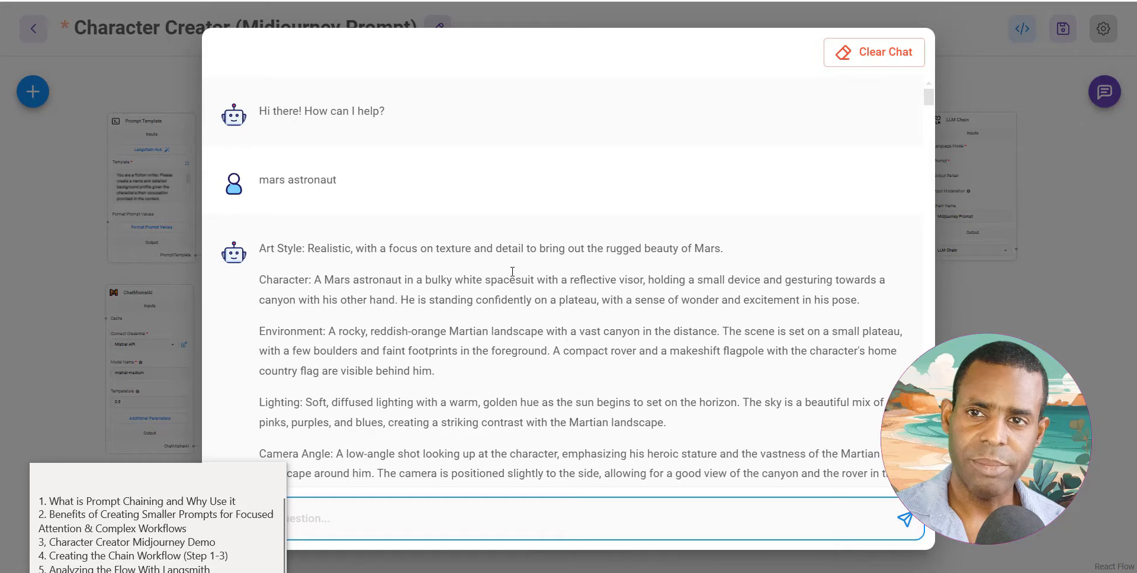
{"action": "mouse_move", "coordinate": [305, 200]}
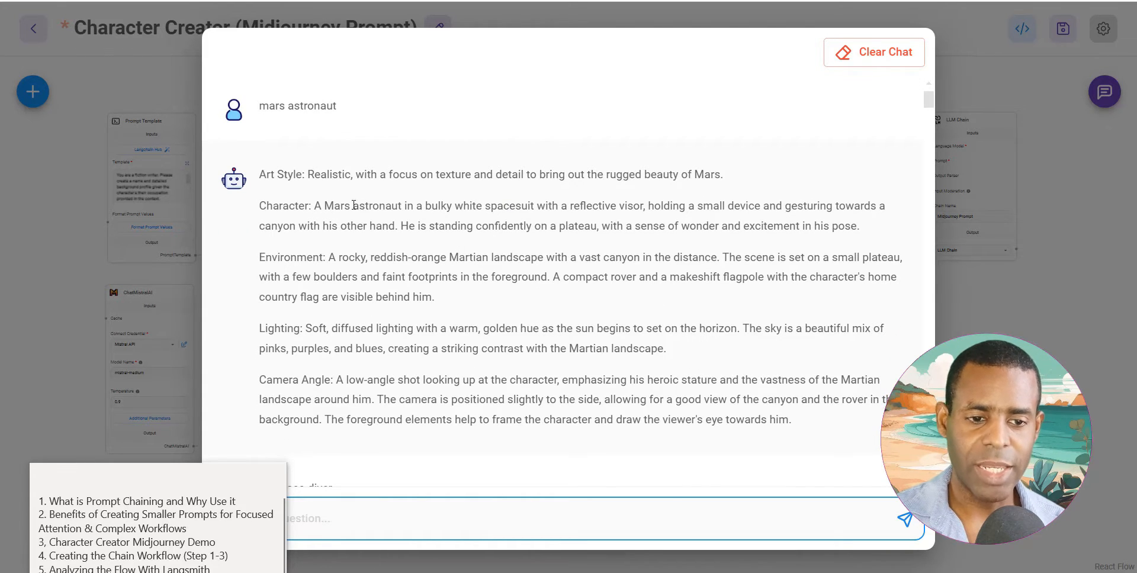
{"action": "mouse_move", "coordinate": [320, 323]}
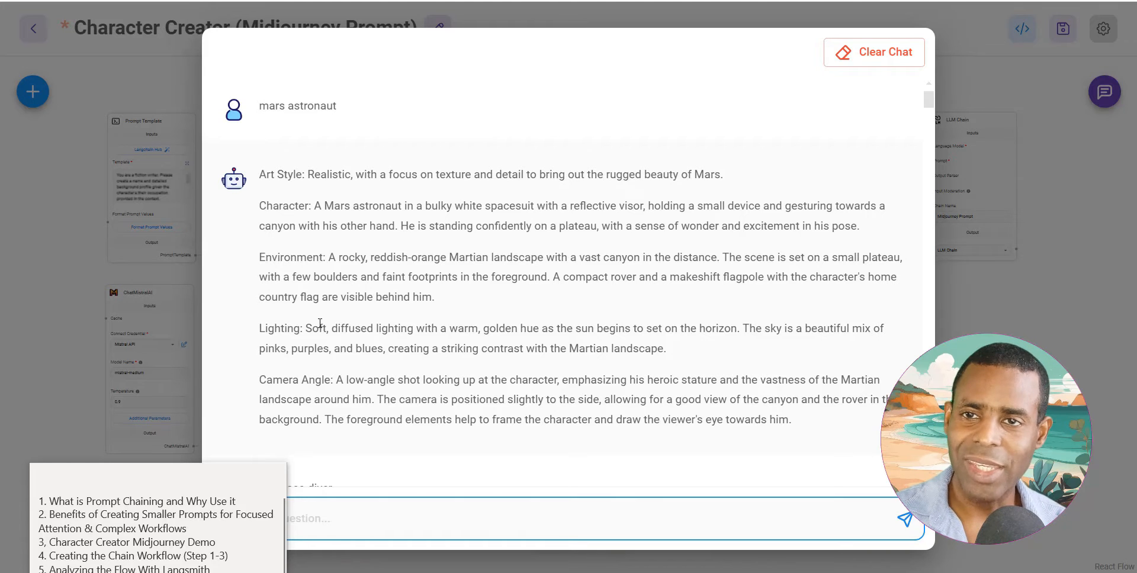
{"action": "scroll", "scroll_direction": "down", "scroll_amount": 3}
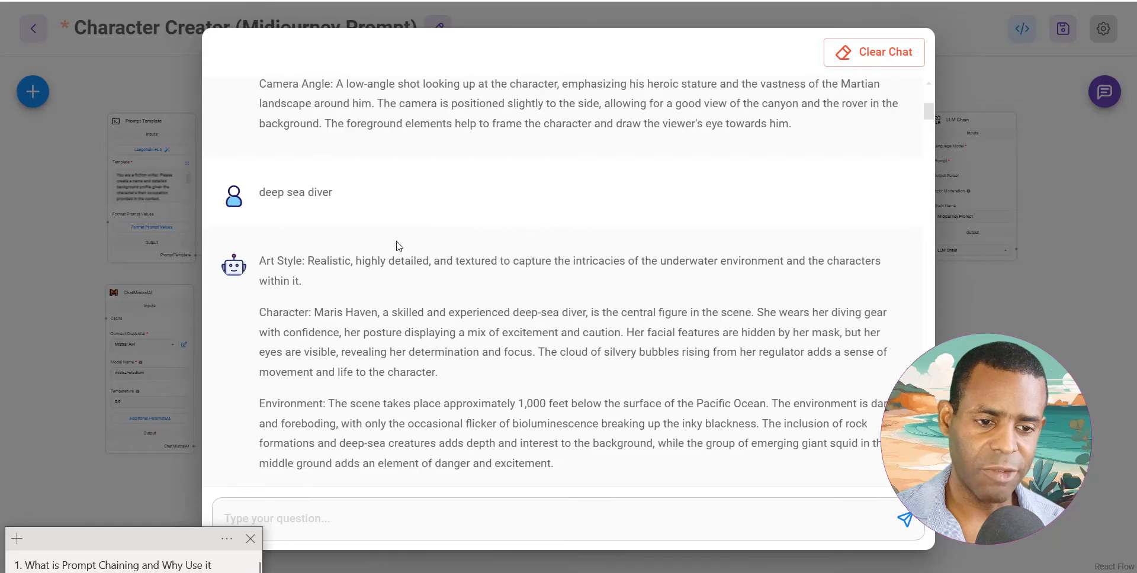
{"action": "scroll", "scroll_direction": "down", "scroll_amount": 3}
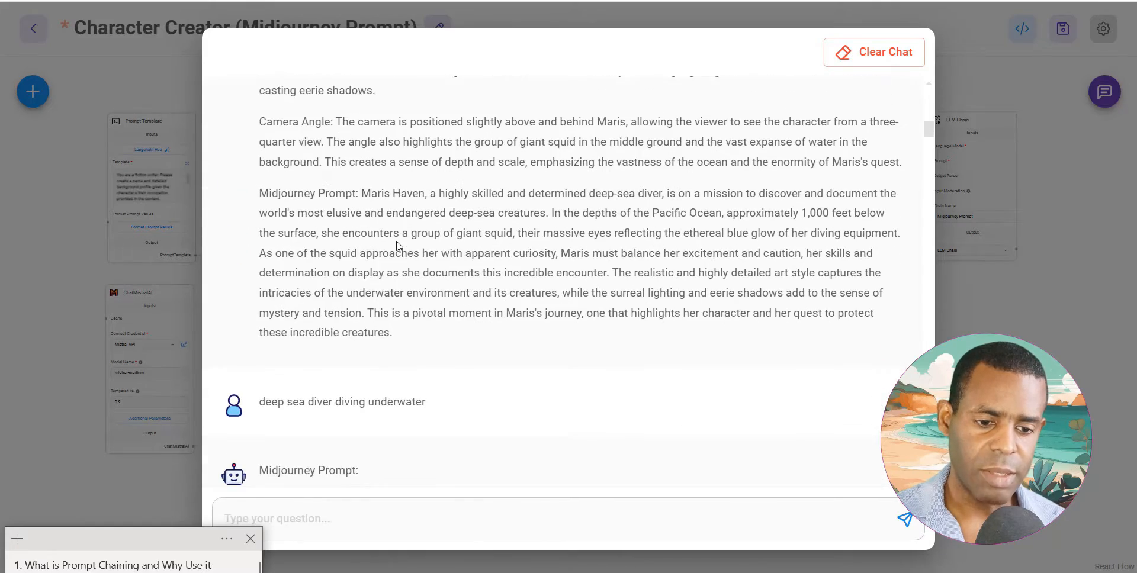
{"action": "scroll", "scroll_direction": "down", "scroll_amount": 3}
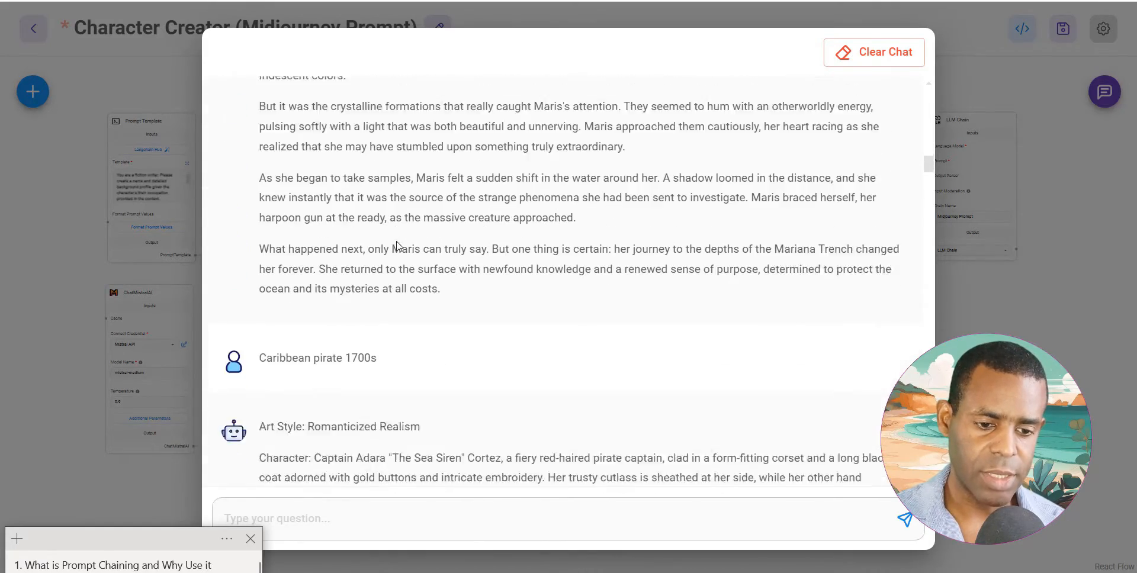
{"action": "scroll", "scroll_direction": "down", "scroll_amount": 3}
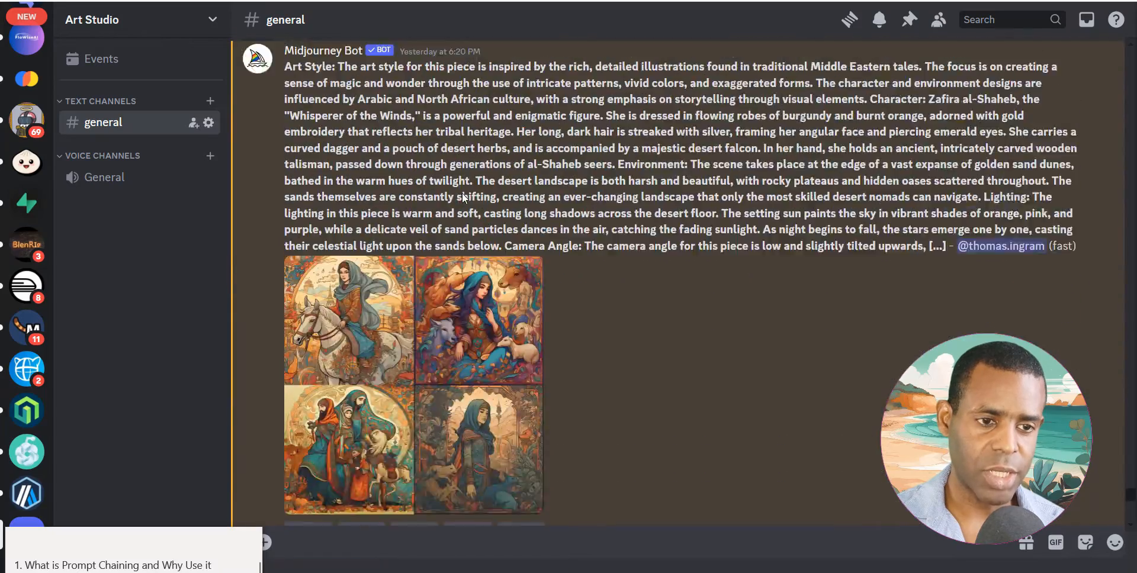
- Scroll through the Midjourney Bot image posts in Art Studio #general
{"action": "scroll", "scroll_direction": "down", "scroll_amount": 3}
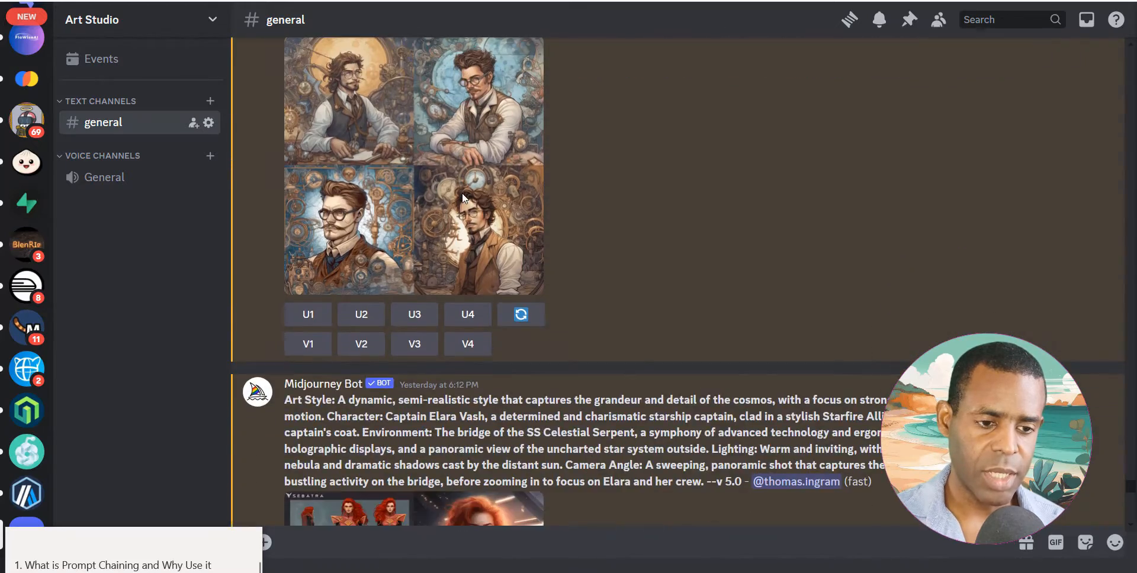
{"action": "scroll", "scroll_direction": "down", "scroll_amount": 3}
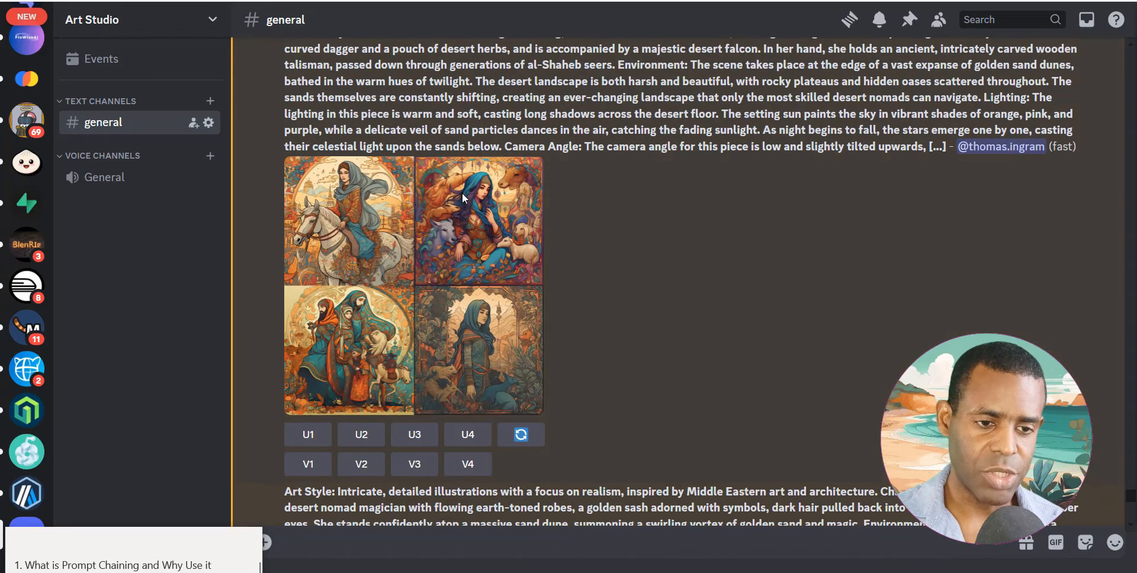
{"action": "scroll", "scroll_direction": "down", "scroll_amount": 3}
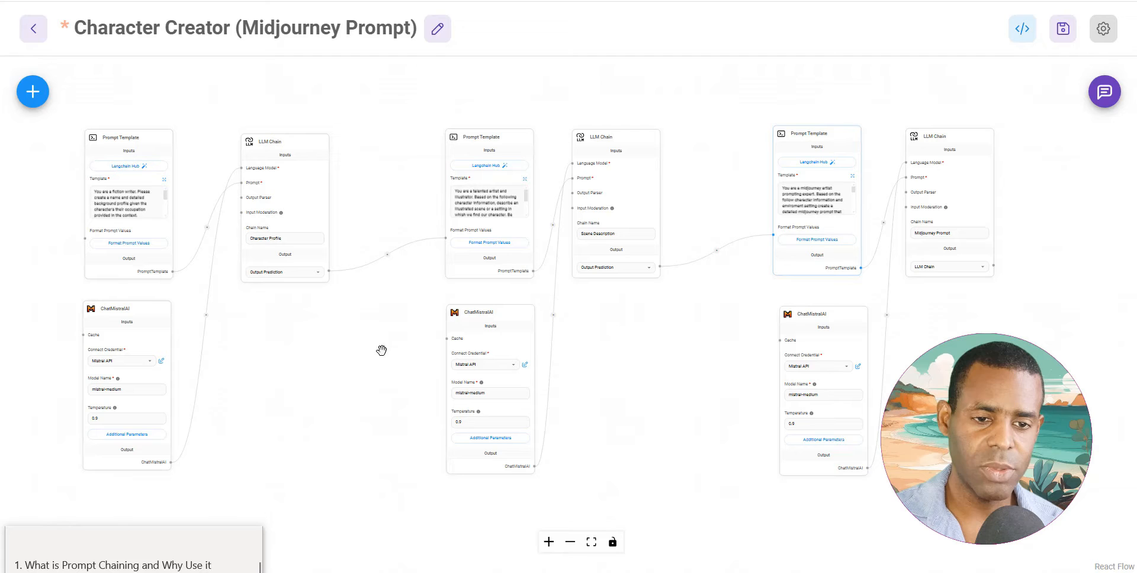
{"action": "mouse_move", "coordinate": [203, 265]}
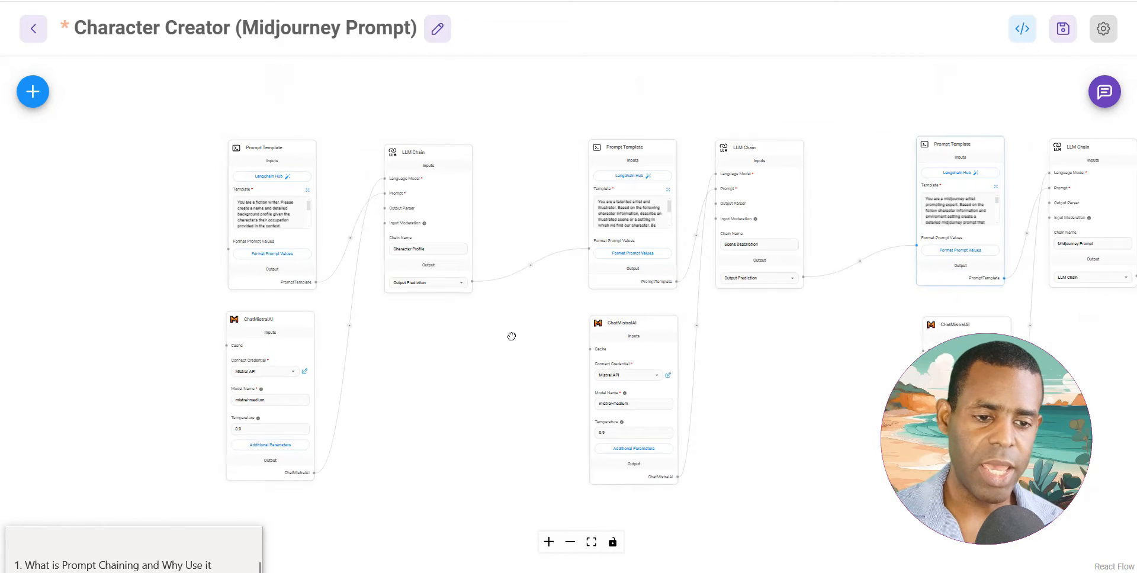
- Pan the canvas to the first Prompt Template and Character Profile chain nodes
{"action": "left_click_drag", "start_coordinate": [511, 336], "coordinate": [461, 304]}
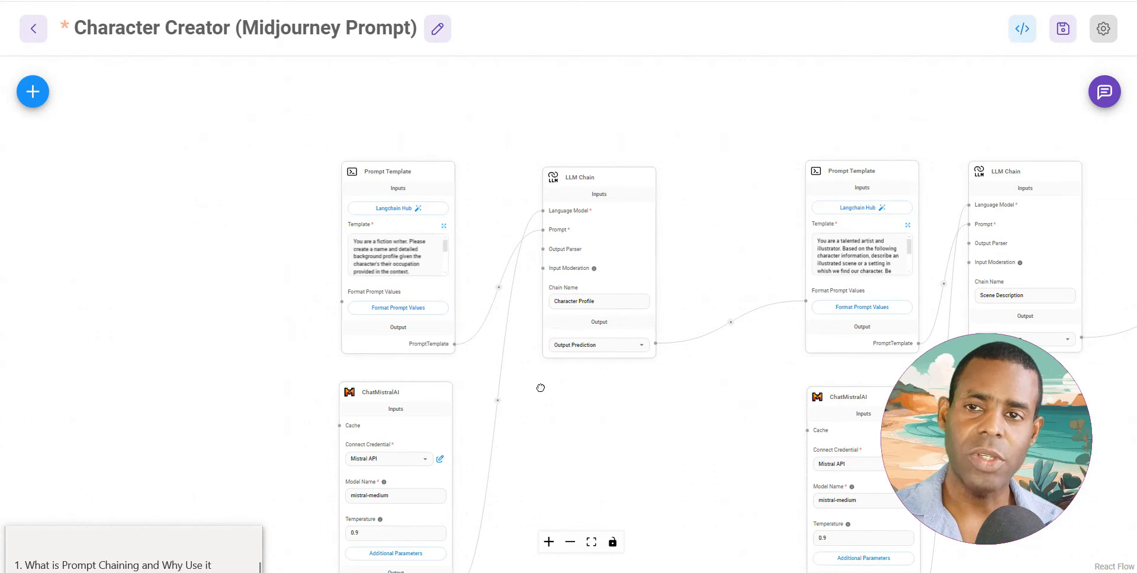
{"action": "mouse_move", "coordinate": [511, 283]}
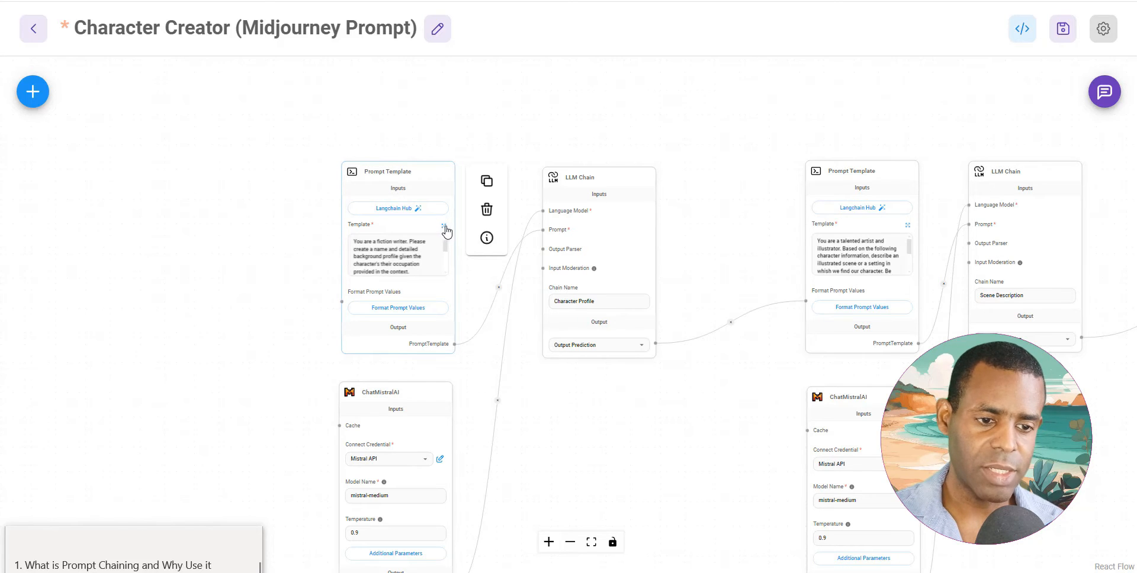
- Expand the first template's fiction-writer instructions with the {occupation} variable
{"action": "left_click", "coordinate": [443, 230]}
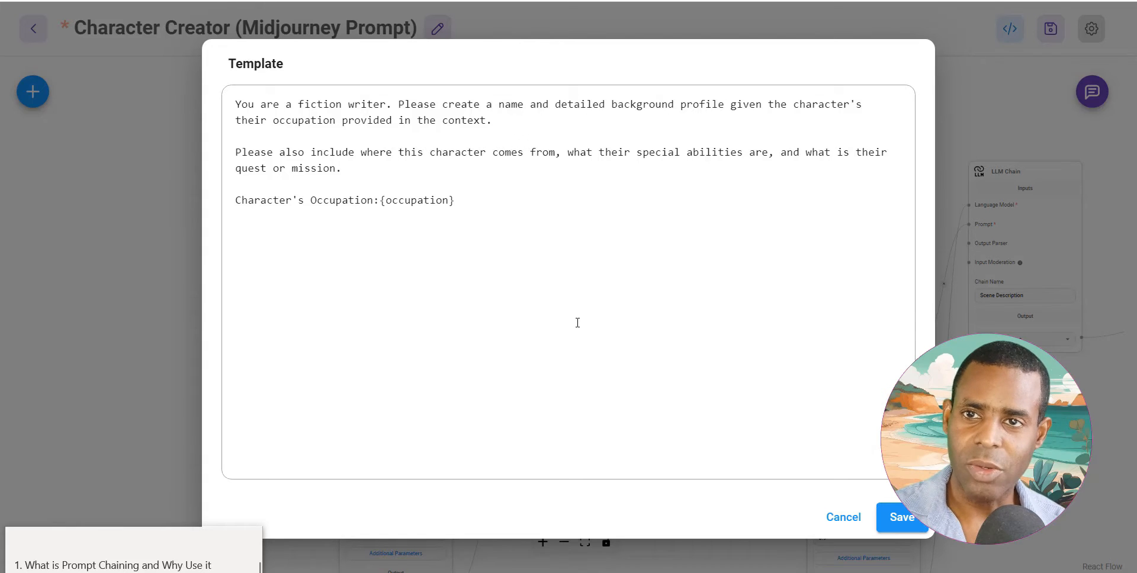
{"action": "mouse_move", "coordinate": [484, 214]}
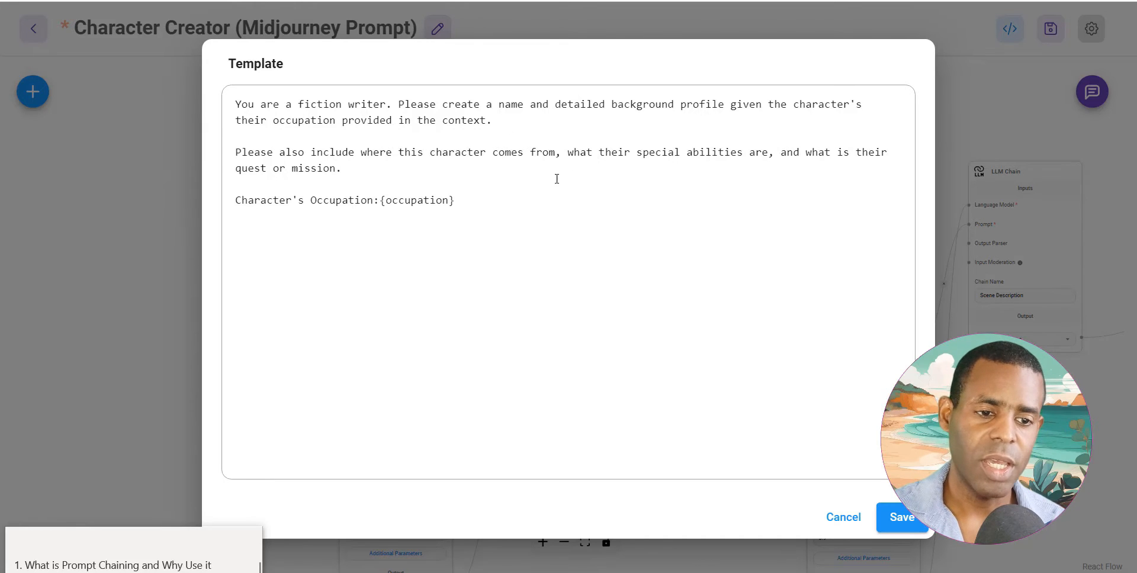
{"action": "mouse_move", "coordinate": [395, 185]}
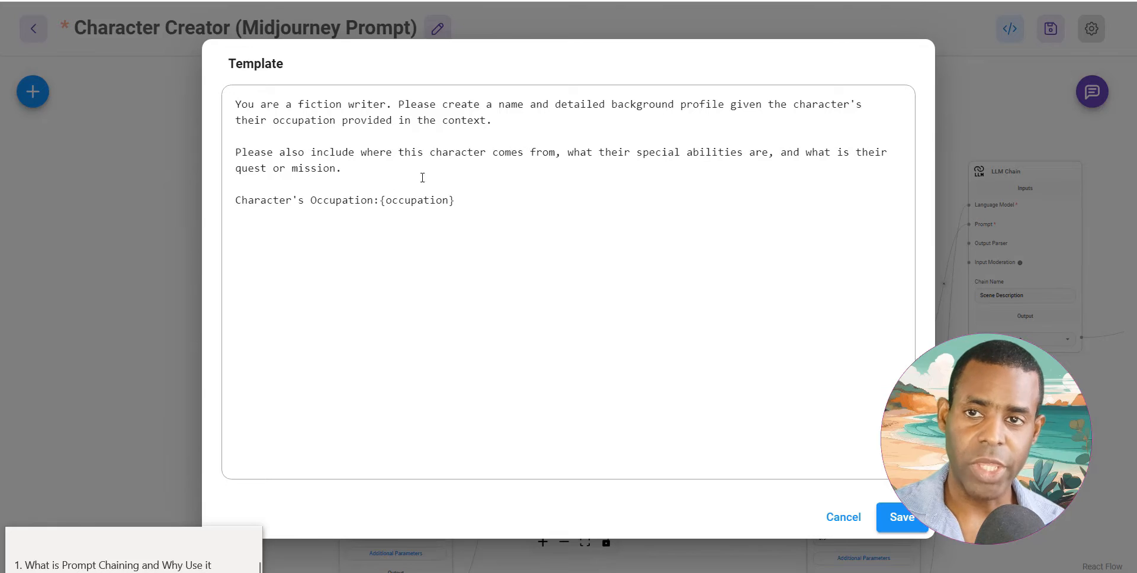
{"action": "mouse_move", "coordinate": [368, 226]}
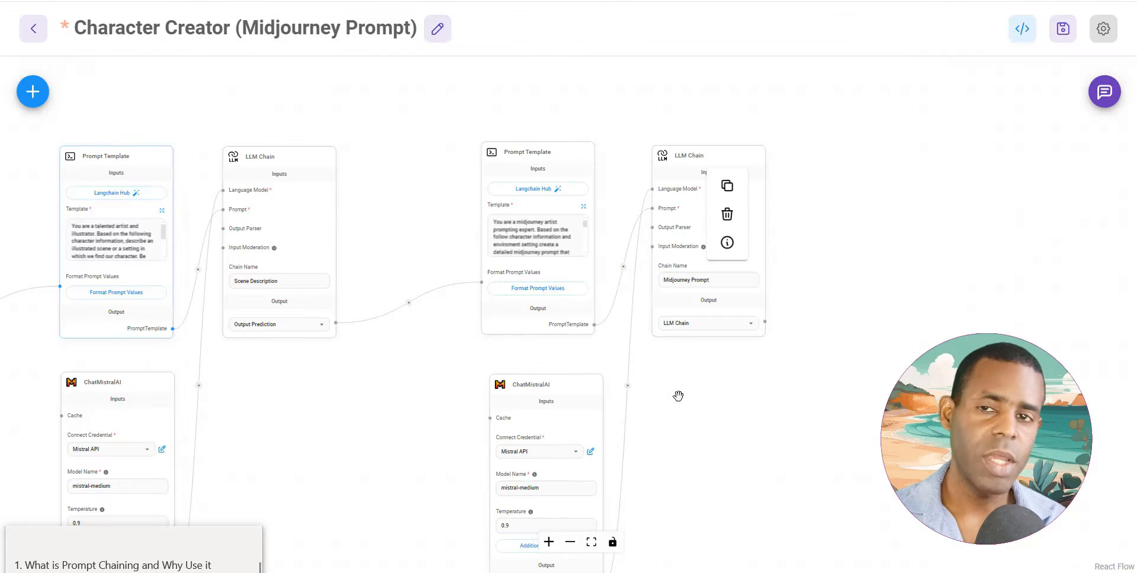
{"action": "mouse_move", "coordinate": [596, 208]}
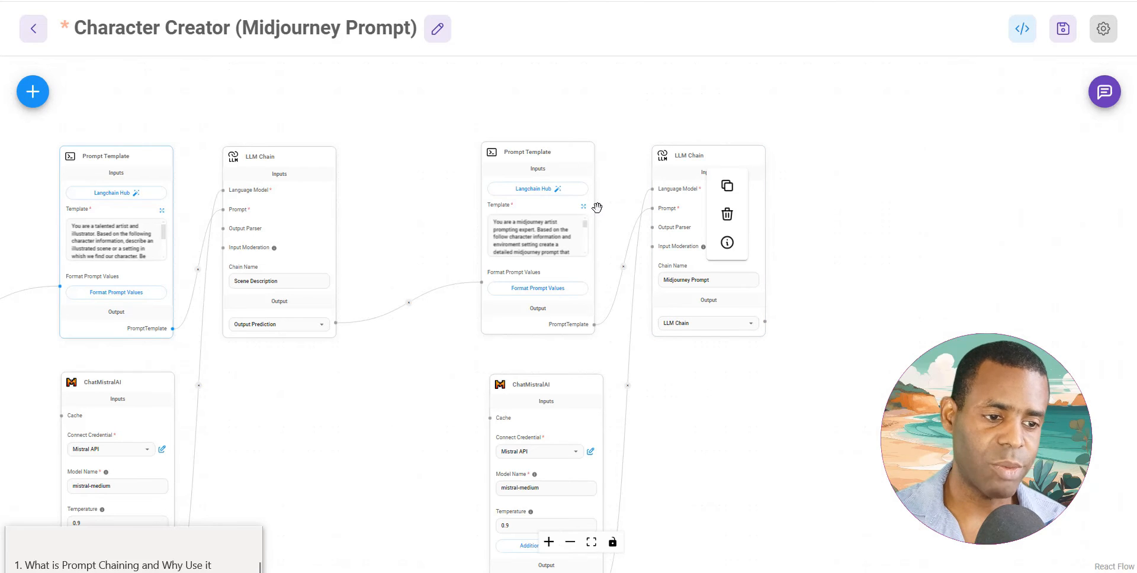
- Expand the third Prompt Template's Midjourney prompt text in the Template editor
{"action": "left_click", "coordinate": [584, 205]}
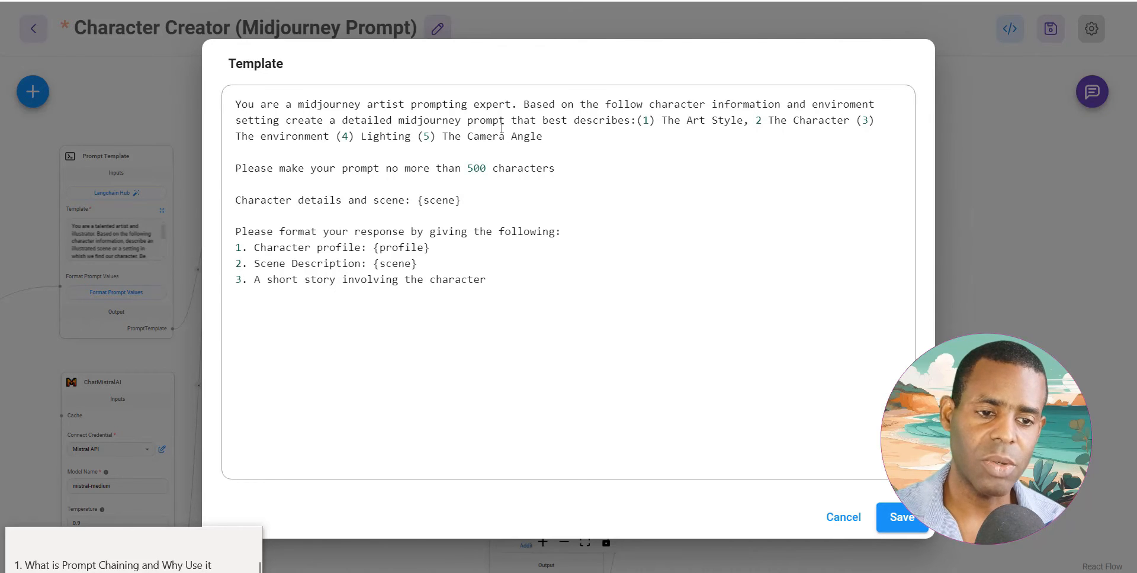
{"action": "mouse_move", "coordinate": [462, 210]}
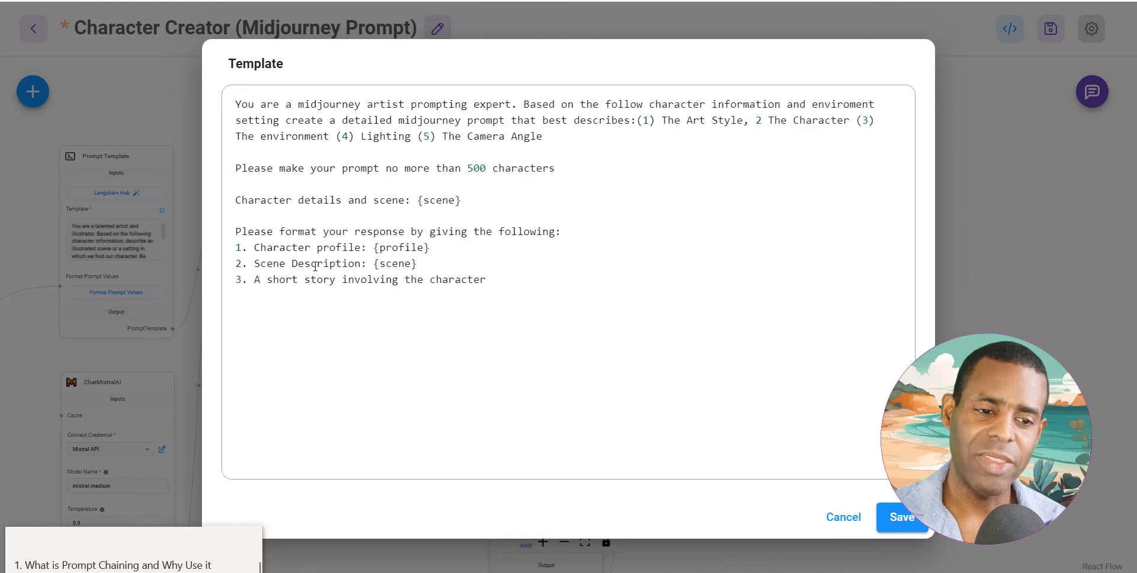
{"action": "mouse_move", "coordinate": [368, 305]}
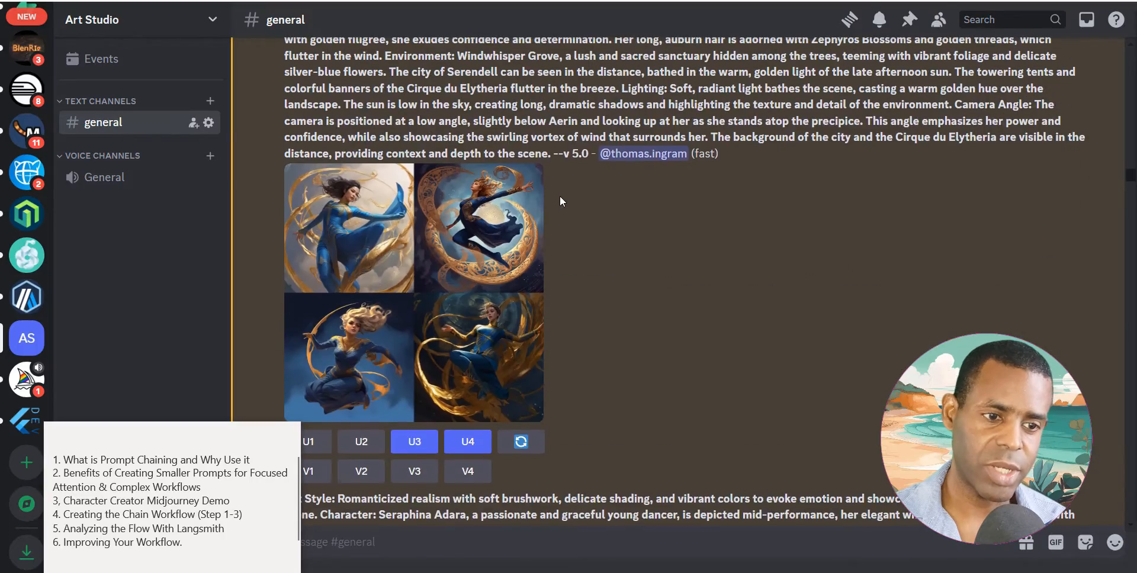
- Scroll the Midjourney Bot results to the Zephyrion Swiftshadow storm warrior prompt
{"action": "scroll", "scroll_direction": "down", "scroll_amount": 3}
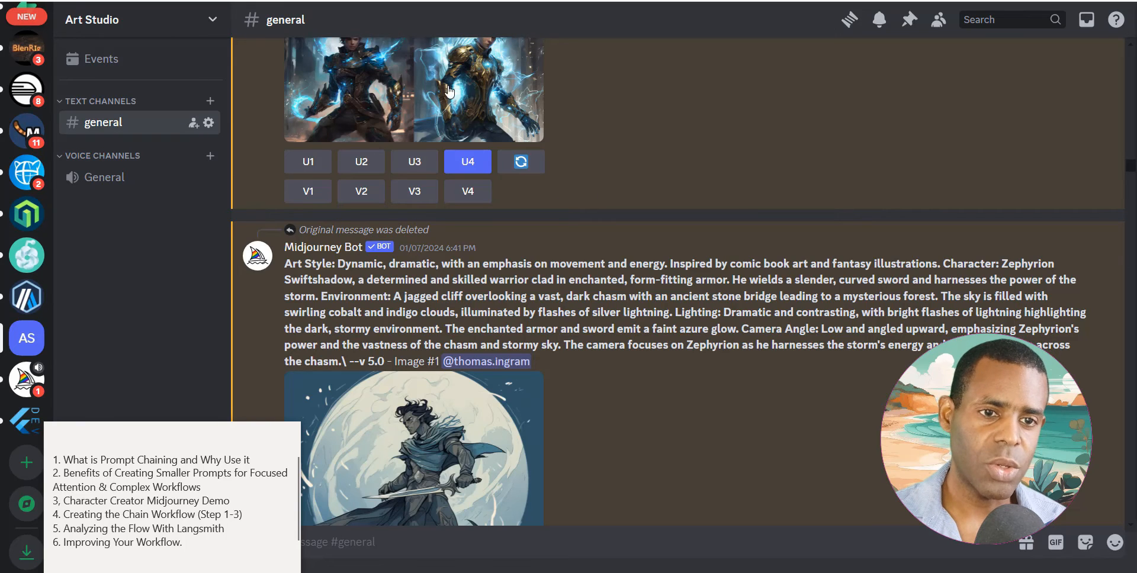
{"action": "mouse_move", "coordinate": [196, 176]}
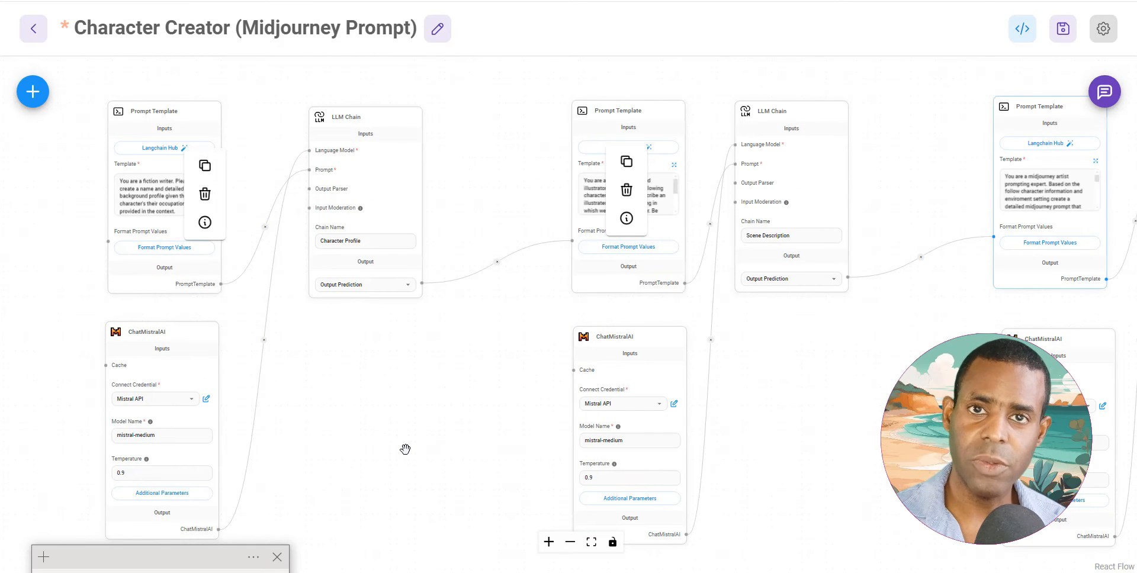
{"action": "mouse_move", "coordinate": [470, 227]}
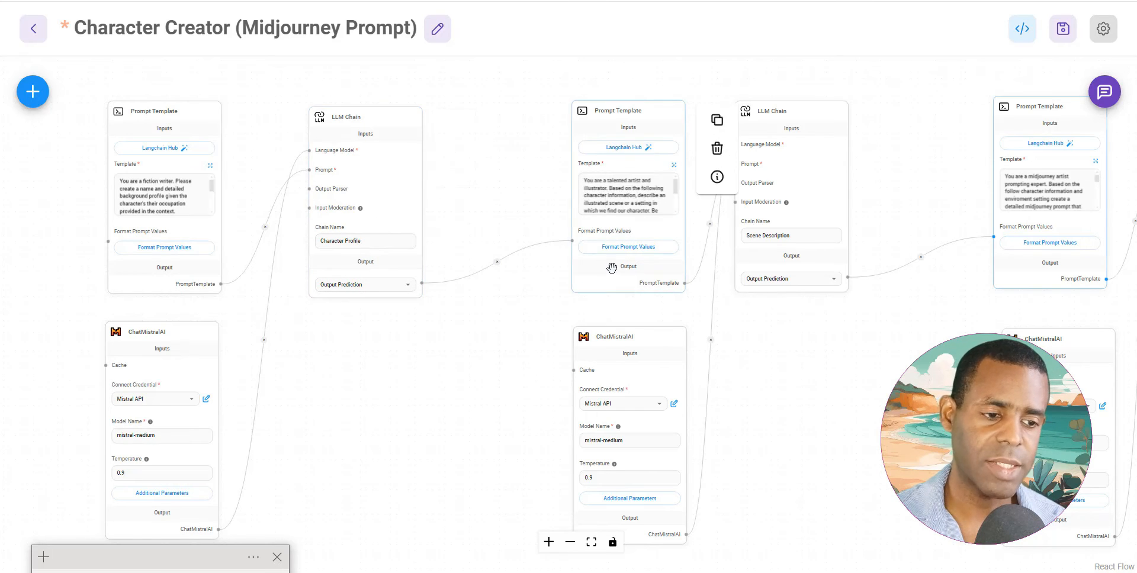
{"action": "mouse_move", "coordinate": [637, 250]}
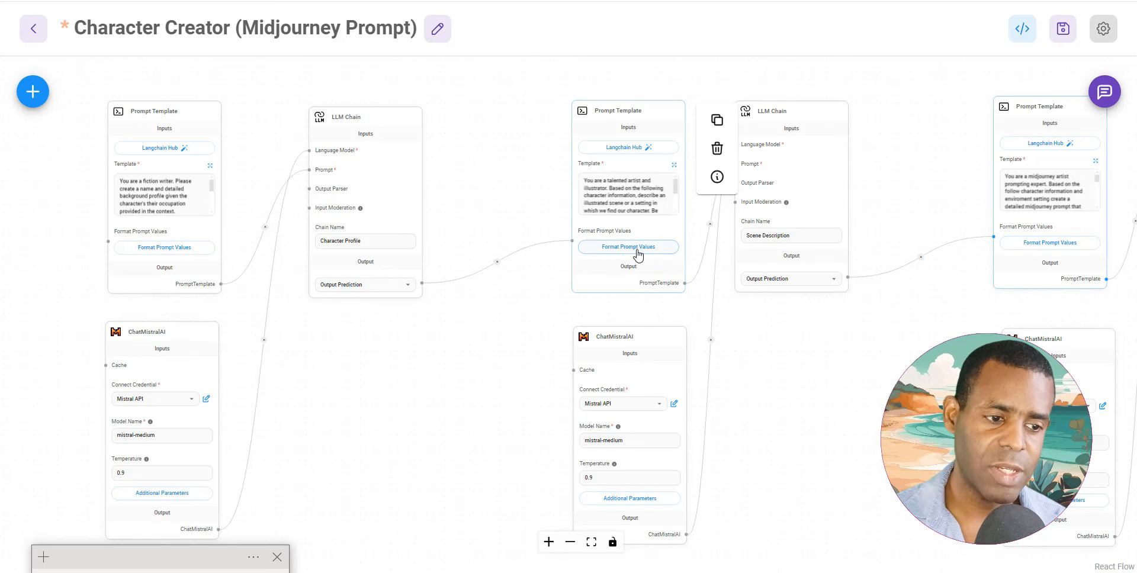
{"action": "mouse_move", "coordinate": [624, 193]}
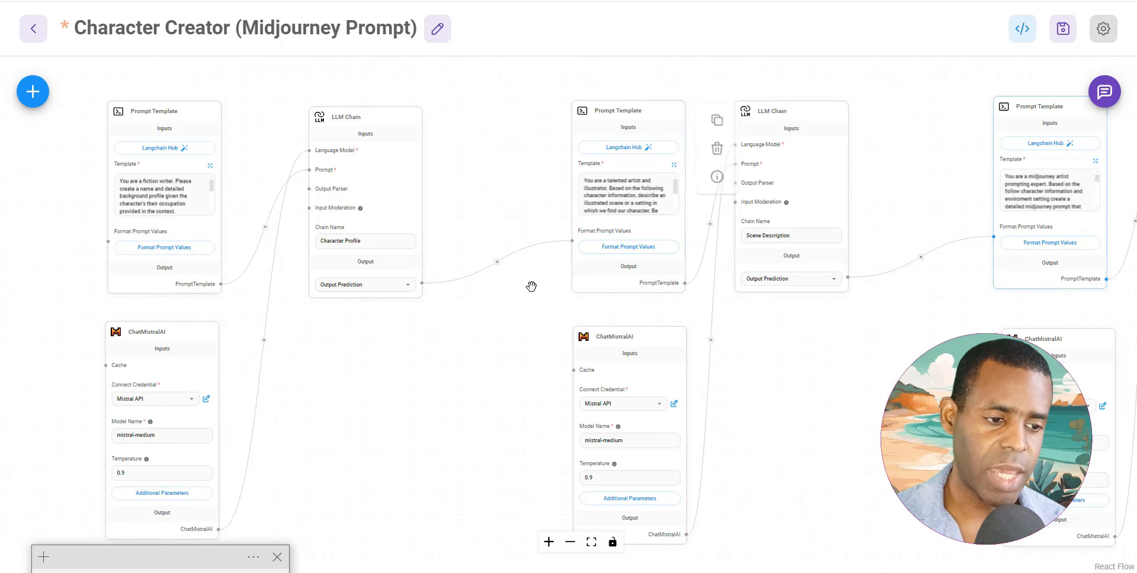
- Open Format Prompt Values on the illustrator-style second Prompt Template
{"action": "left_click", "coordinate": [628, 247]}
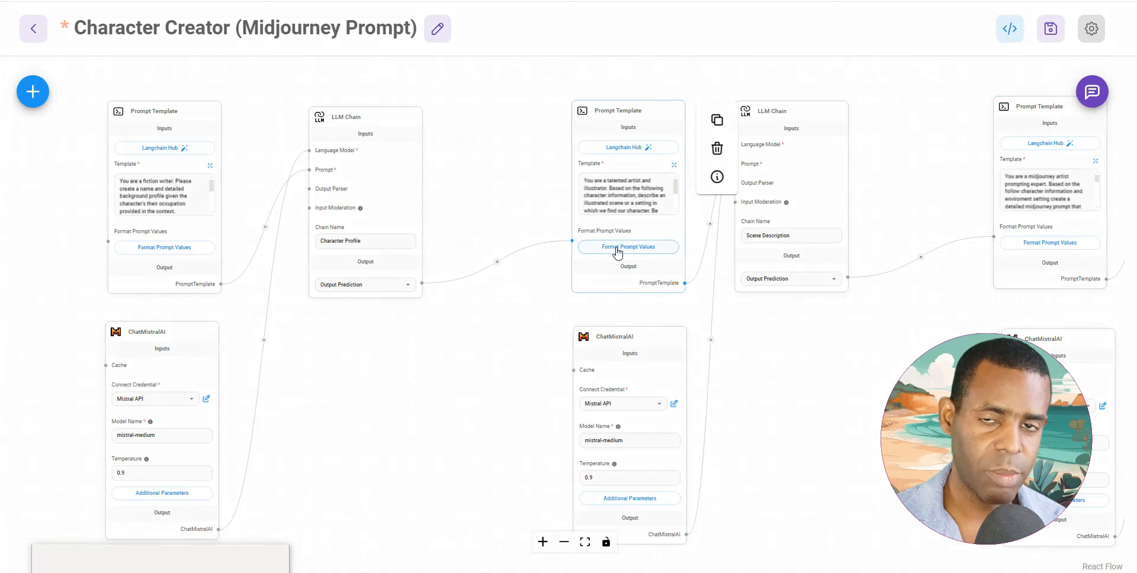
- Inspect the scene value mapping, set to the Character Profile chain's output
{"action": "left_click", "coordinate": [628, 247]}
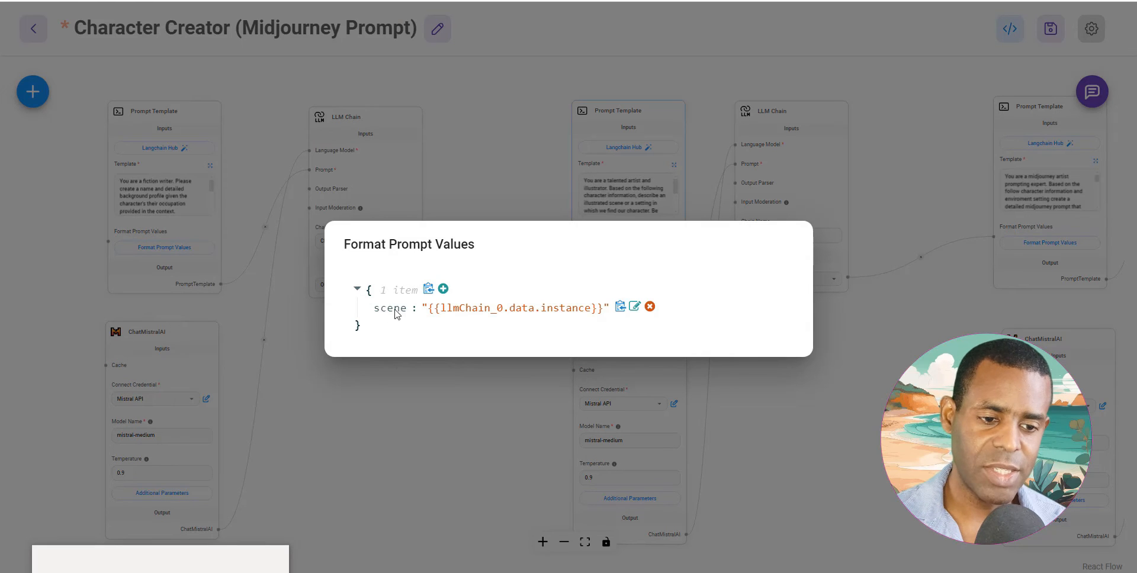
{"action": "mouse_move", "coordinate": [387, 316]}
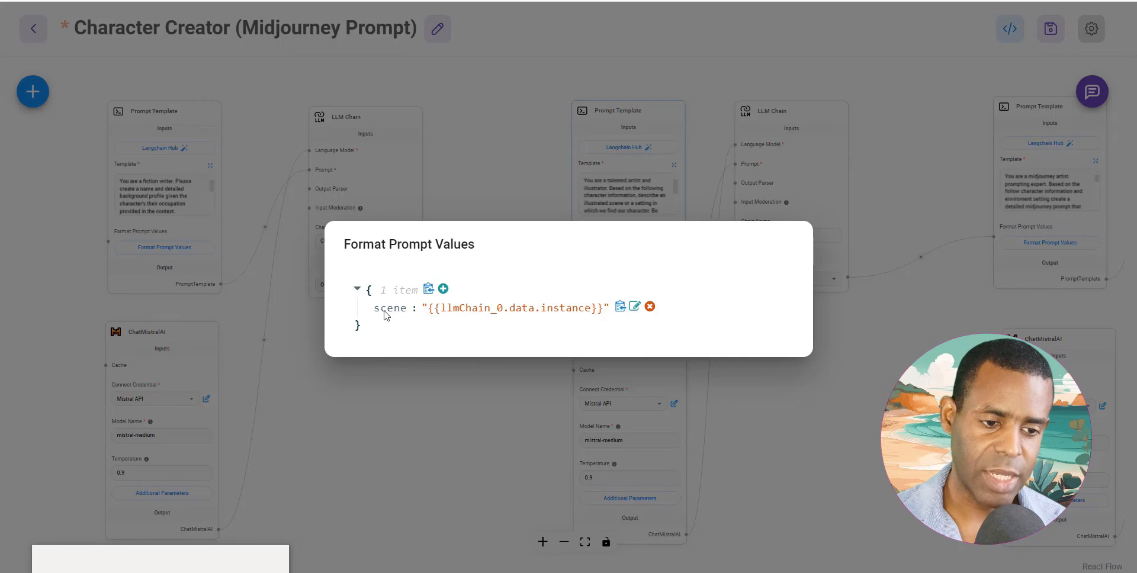
{"action": "mouse_move", "coordinate": [493, 323]}
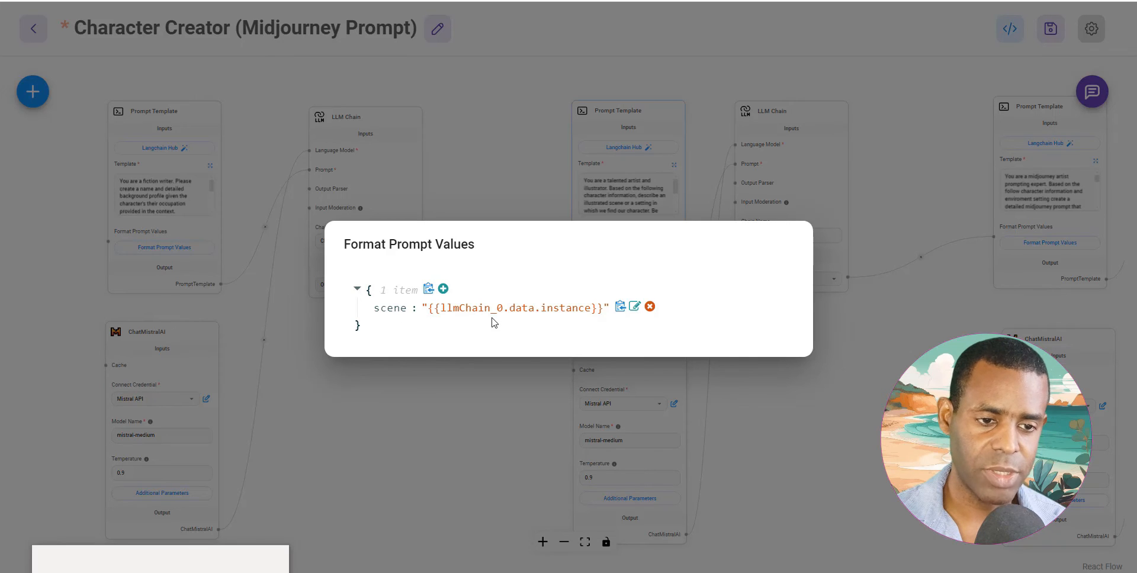
{"action": "mouse_move", "coordinate": [504, 317]}
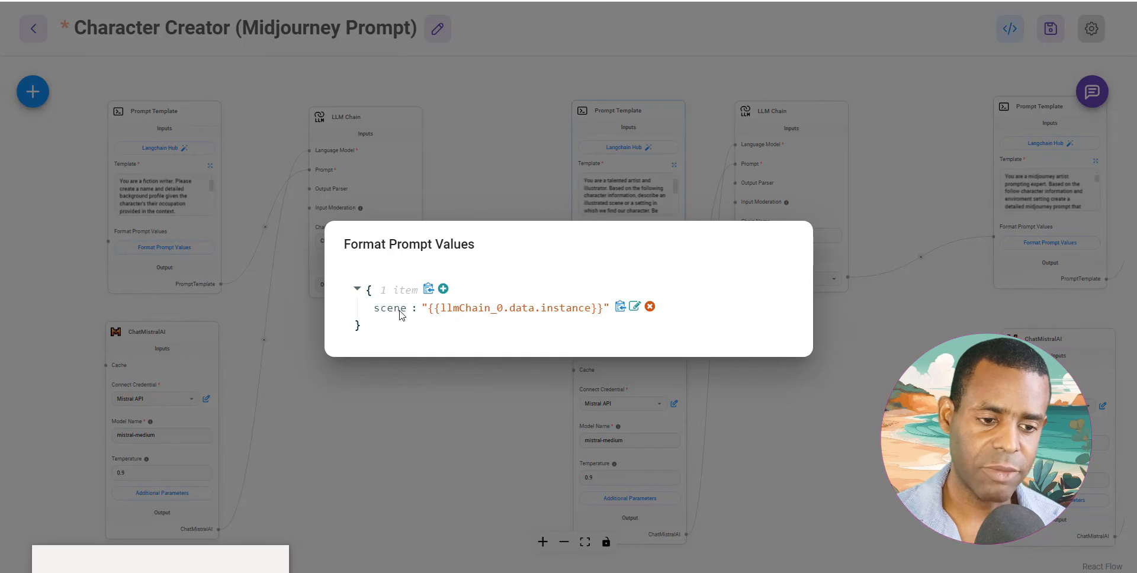
{"action": "mouse_move", "coordinate": [508, 253]}
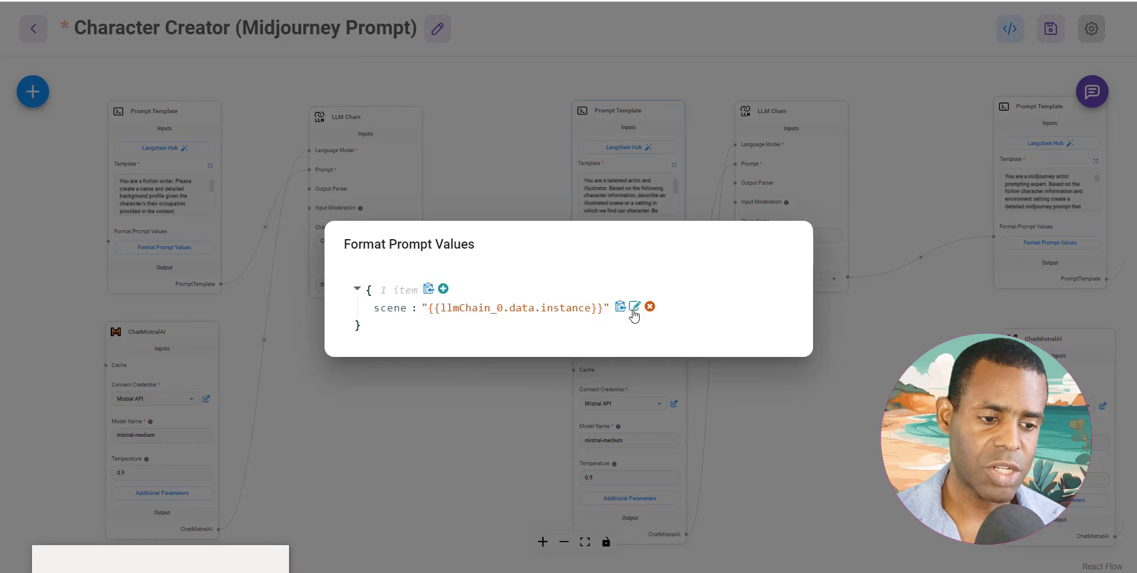
{"action": "left_click", "coordinate": [635, 306]}
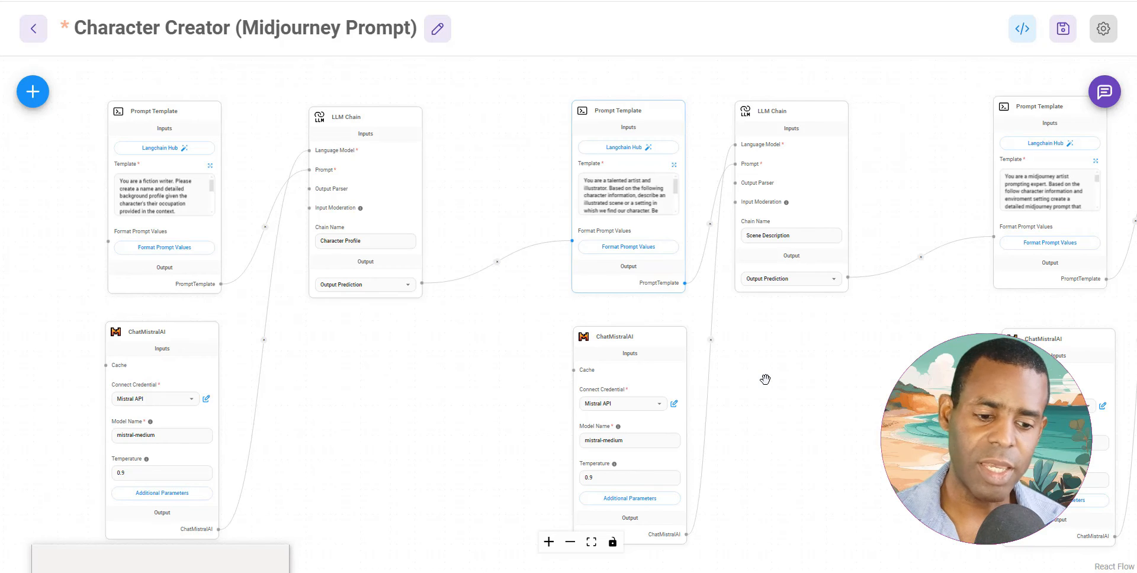
{"action": "mouse_move", "coordinate": [889, 281]}
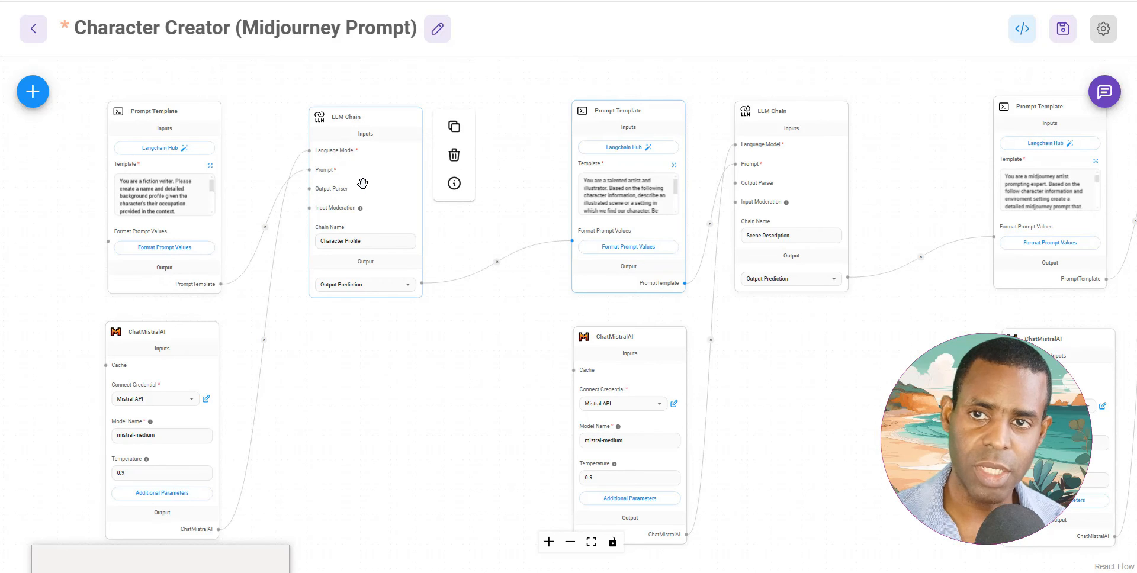
{"action": "mouse_move", "coordinate": [353, 206]}
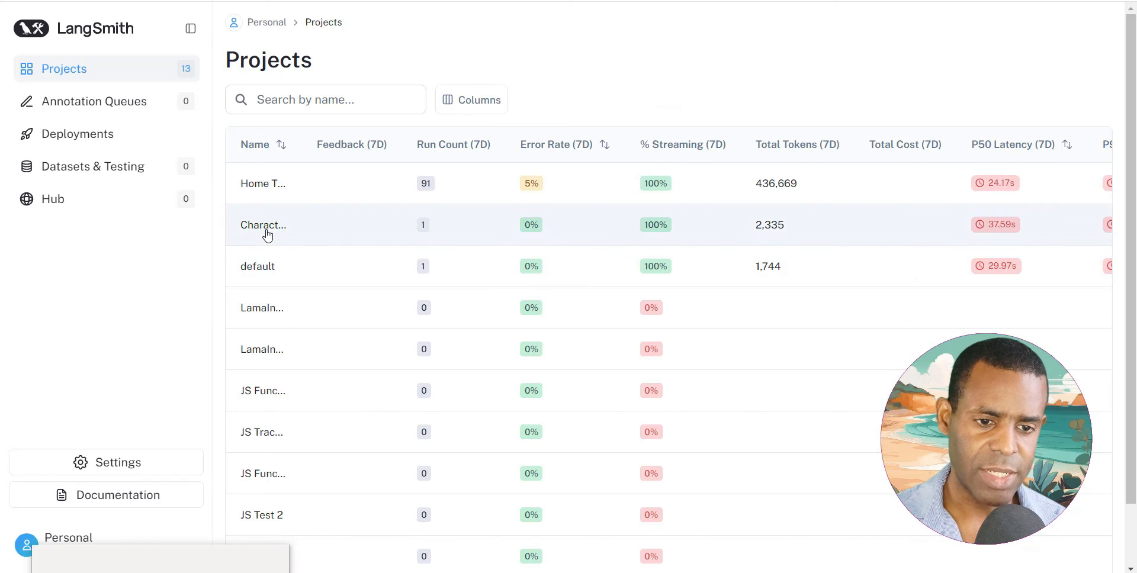
- Open Character Creator's LLMChain trace and scroll its profile, scene and output panels
{"action": "left_click", "coordinate": [263, 225]}
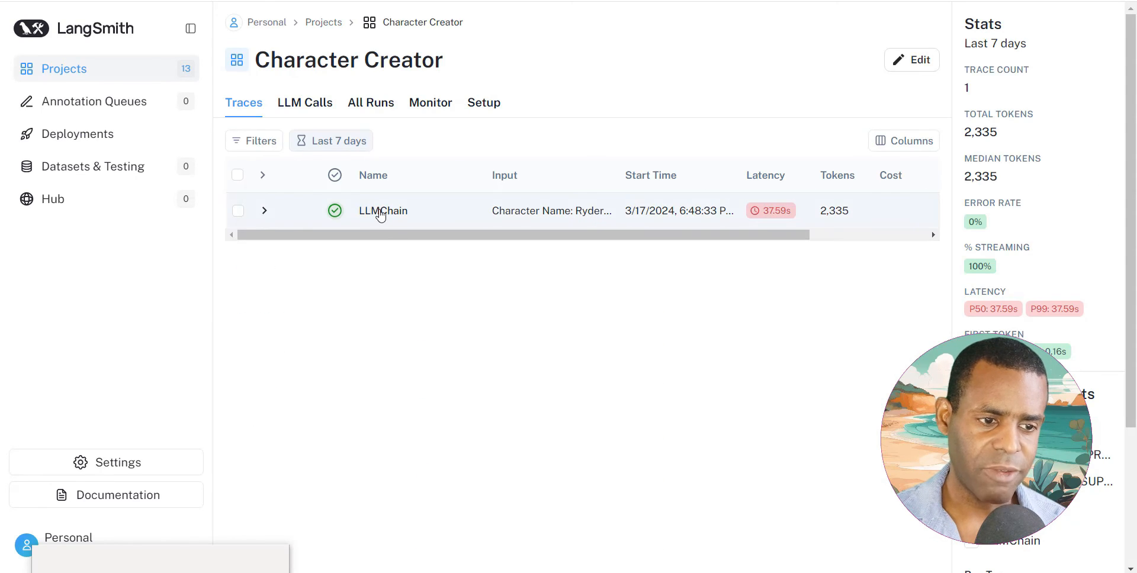
{"action": "left_click", "coordinate": [383, 211]}
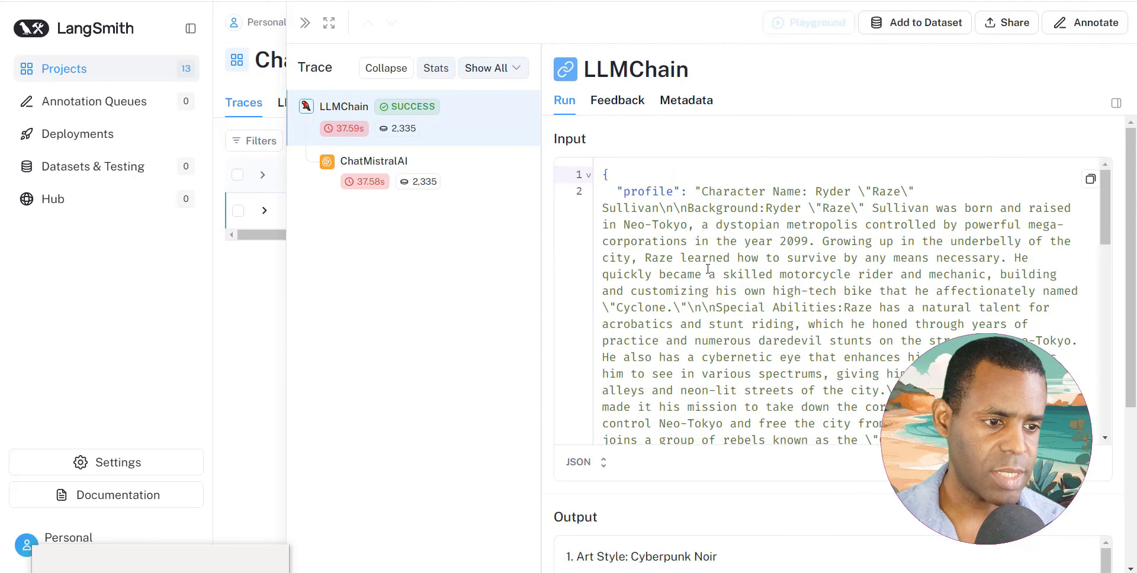
{"action": "mouse_move", "coordinate": [762, 191]}
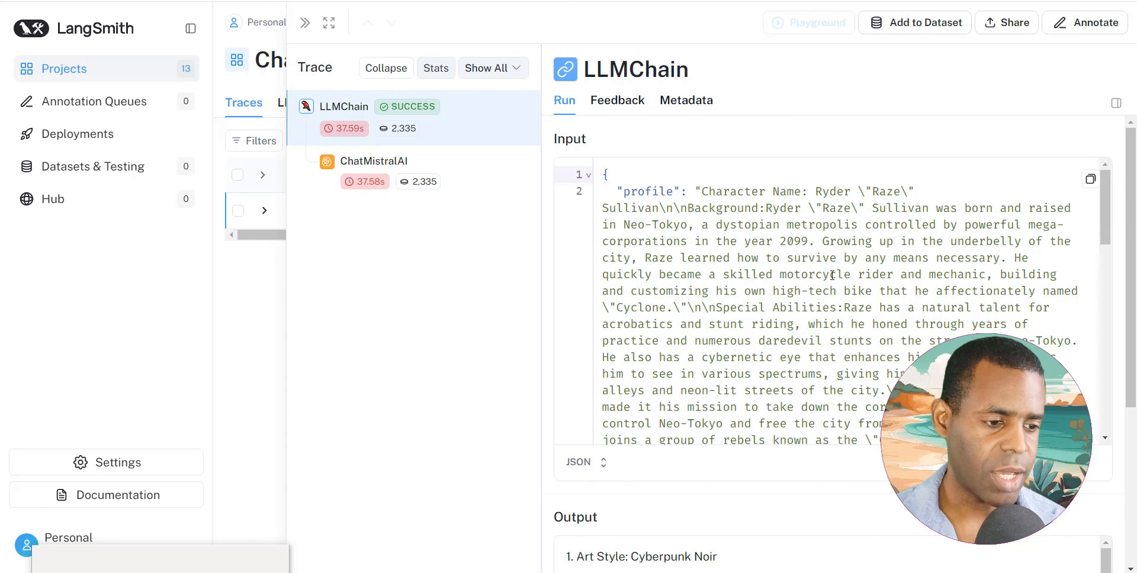
{"action": "scroll", "scroll_direction": "down", "scroll_amount": 3}
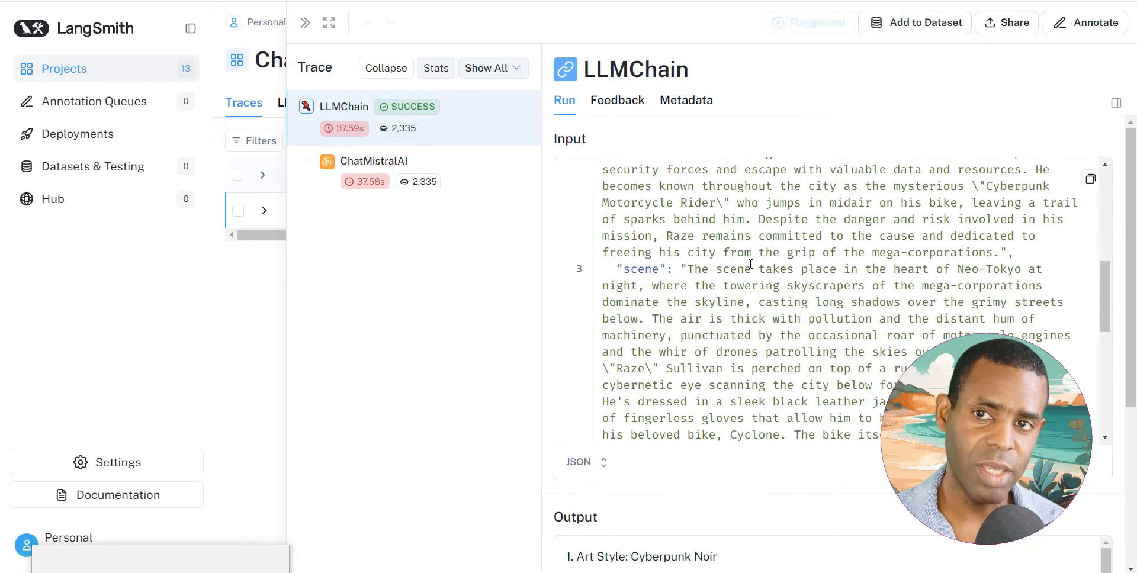
{"action": "scroll", "scroll_direction": "down", "scroll_amount": 3}
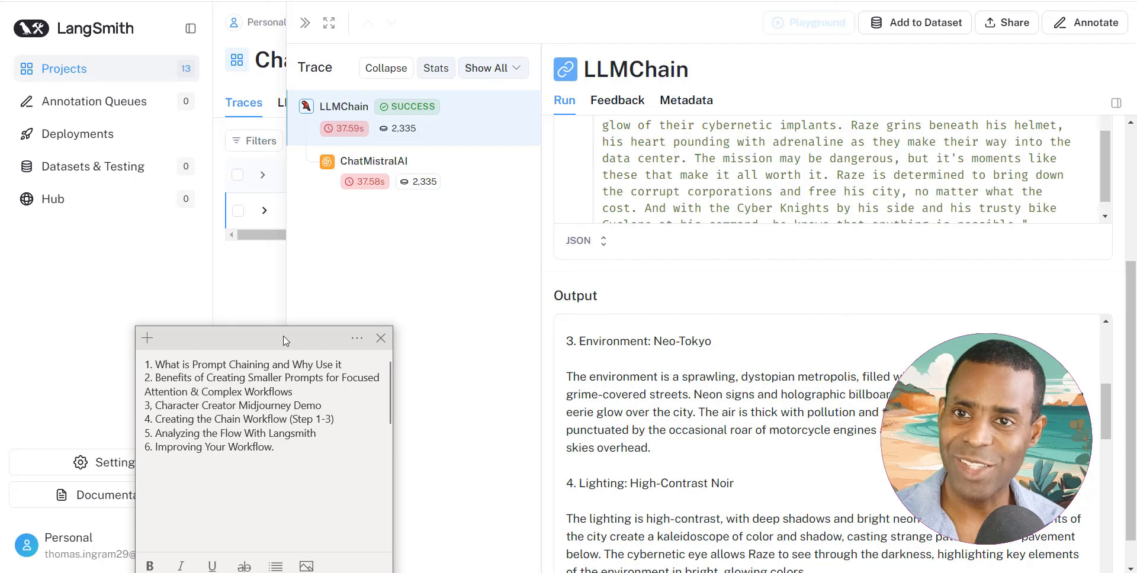
{"action": "left_click_drag", "start_coordinate": [285, 339], "coordinate": [203, 519]}
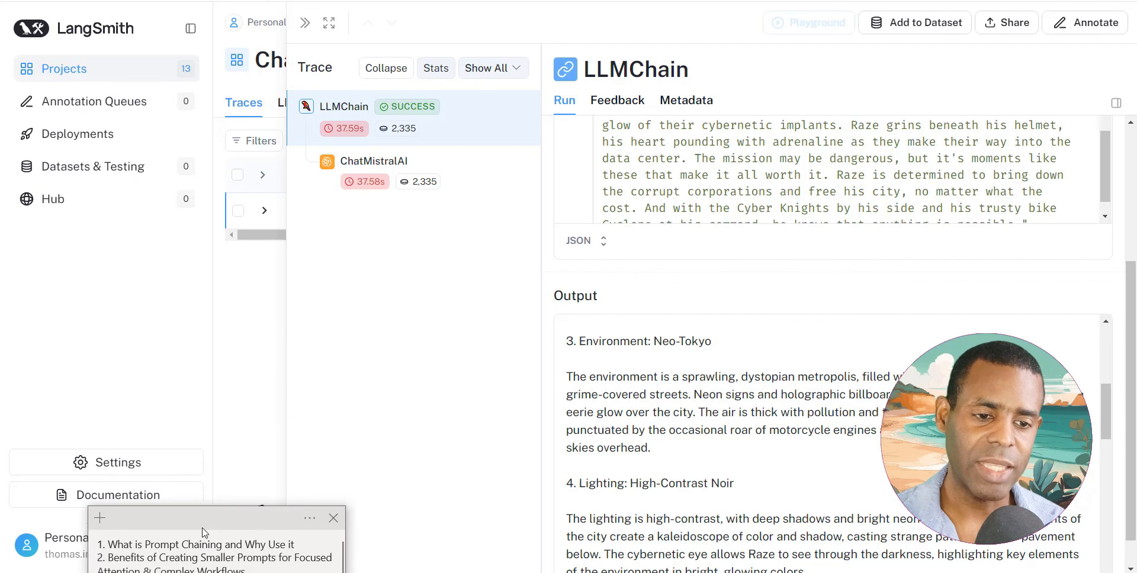